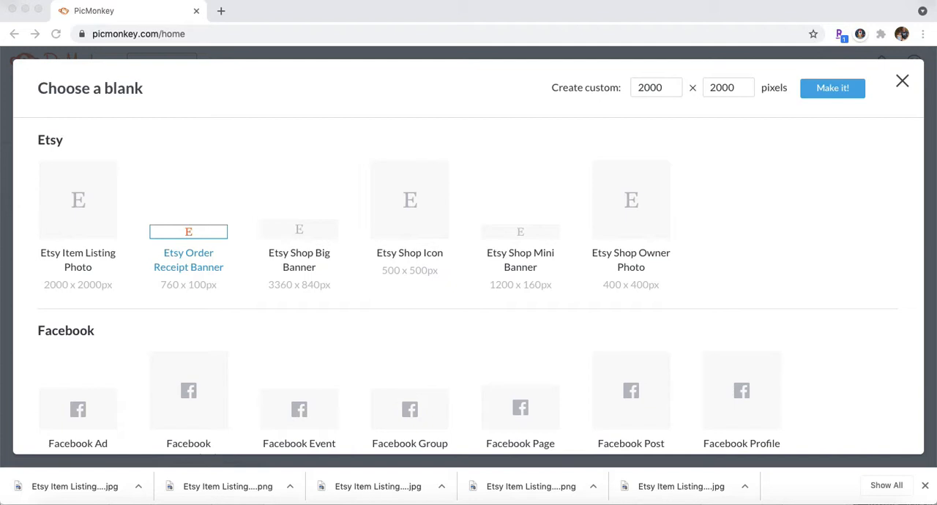
pyautogui.moveTo(246, 271)
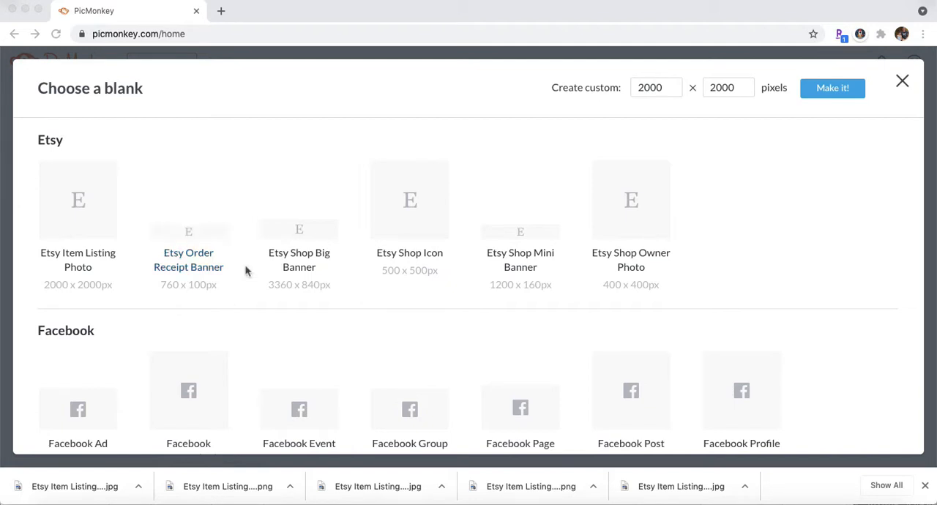
# - Start a blank Facebook Shop (1600 × 1200 px) design from the Choose a blank list
pyautogui.scroll(-3)
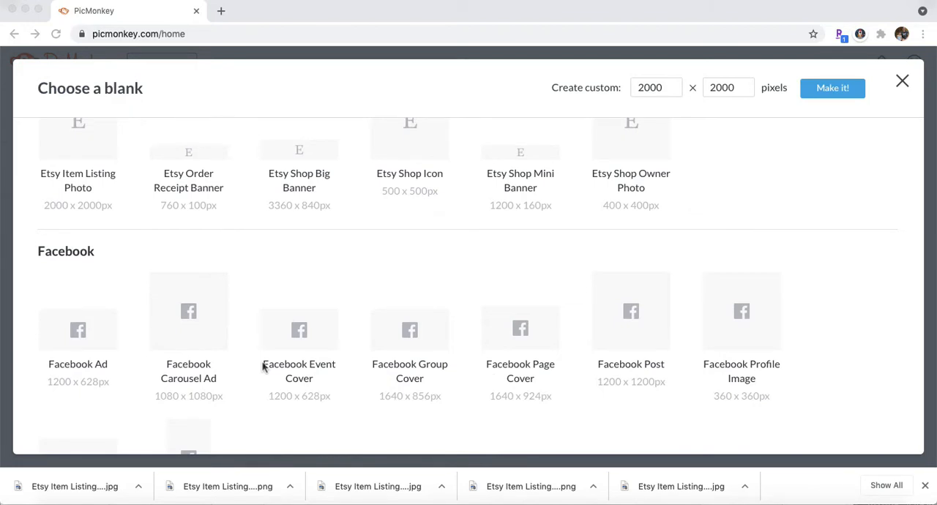
pyautogui.moveTo(214, 85)
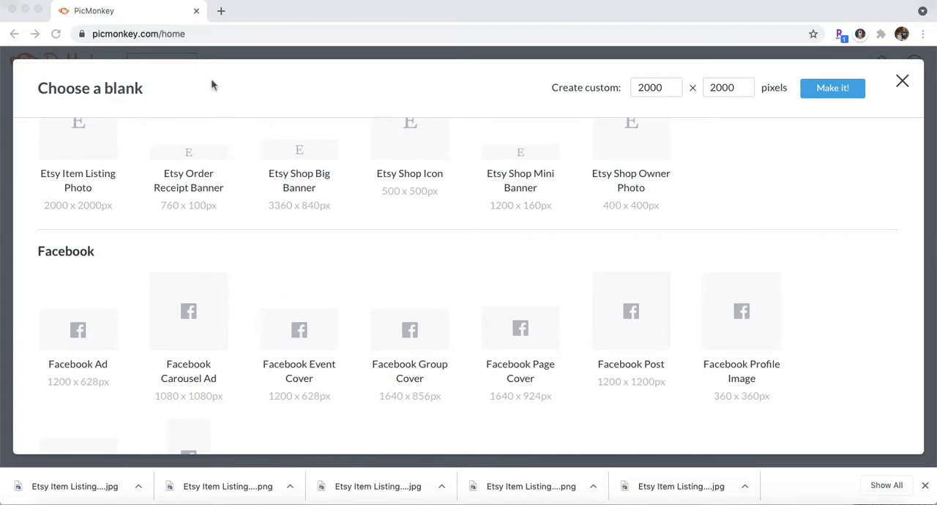
pyautogui.scroll(-3)
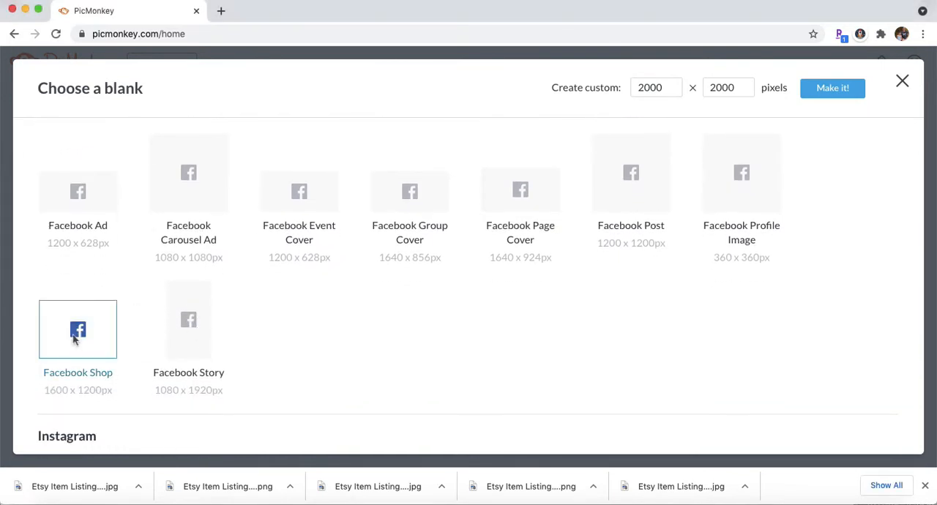
pyautogui.click(76, 329)
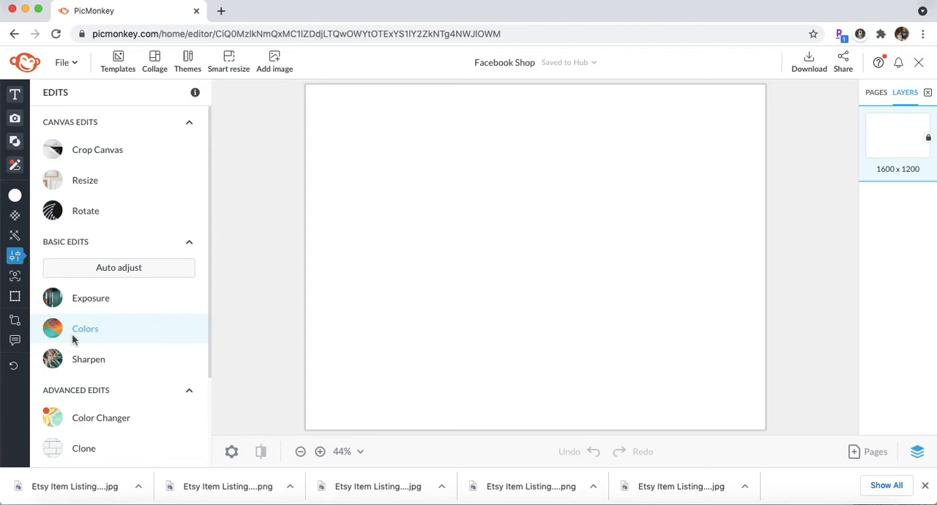
pyautogui.moveTo(190, 463)
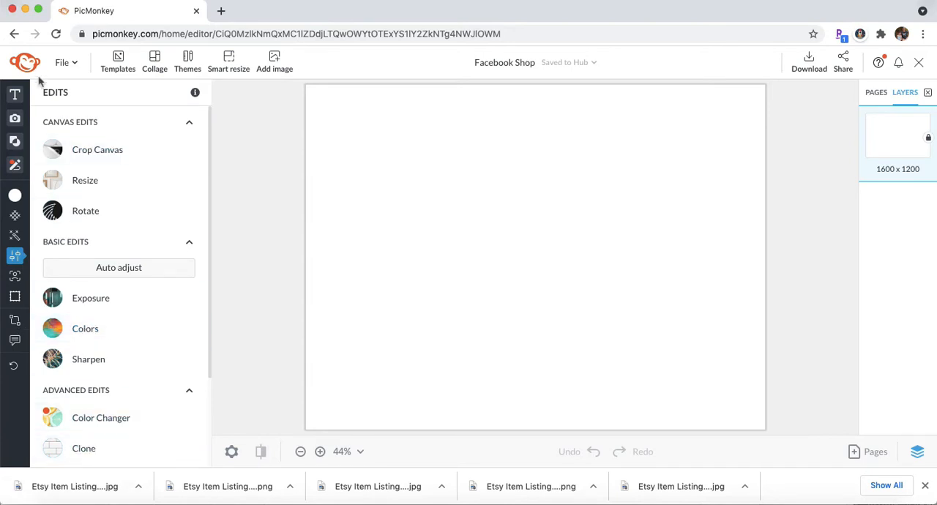
pyautogui.moveTo(256, 160)
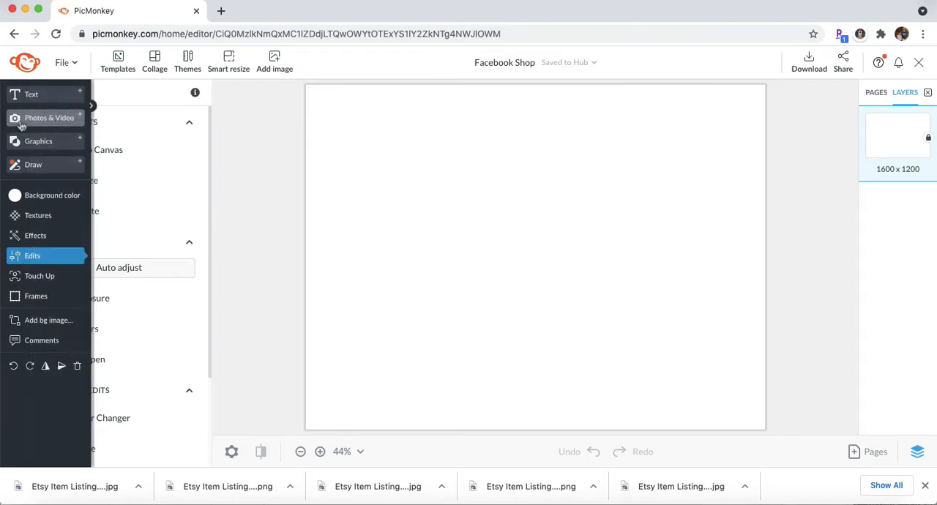
# - Search stock photos for 'backdrop' and place the white wooden-plank photo on the canvas
pyautogui.click(44, 117)
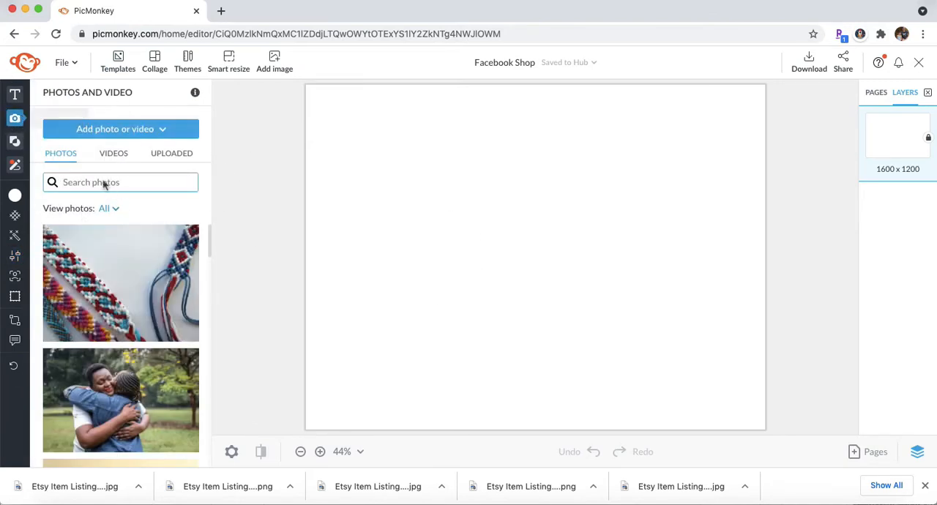
pyautogui.write('b')
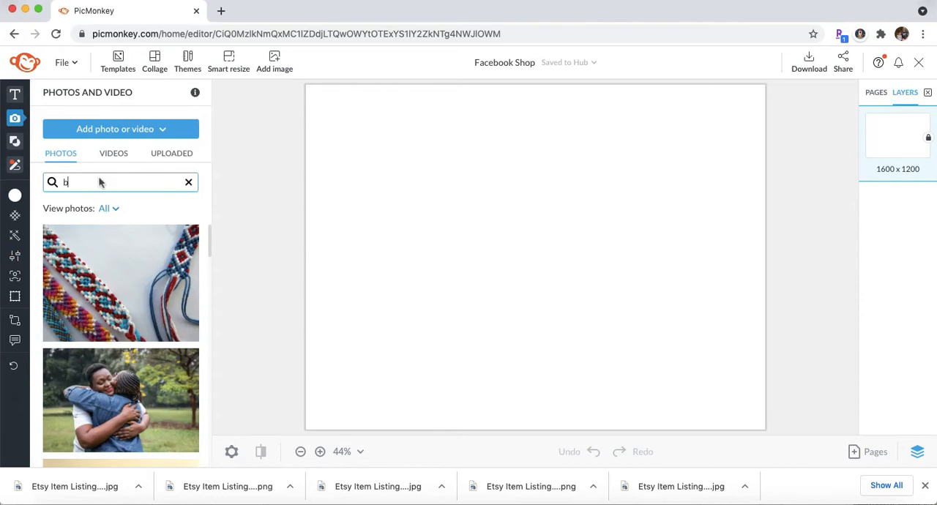
pyautogui.write('ackdrop')
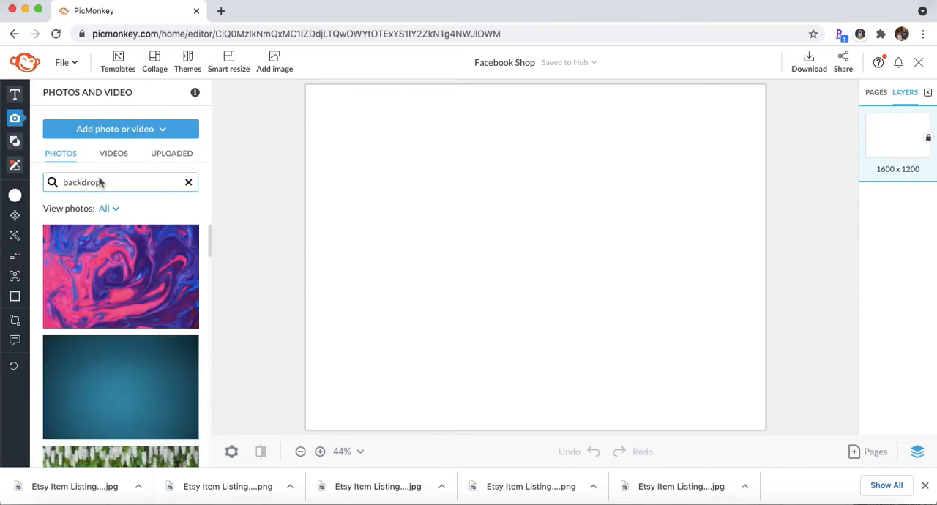
pyautogui.scroll(-3)
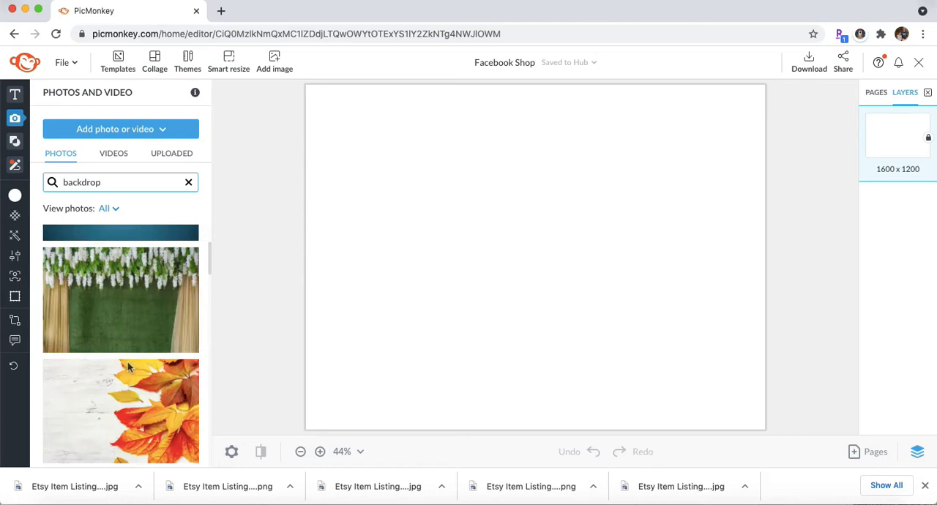
pyautogui.scroll(-3)
pyautogui.write('wooden ')
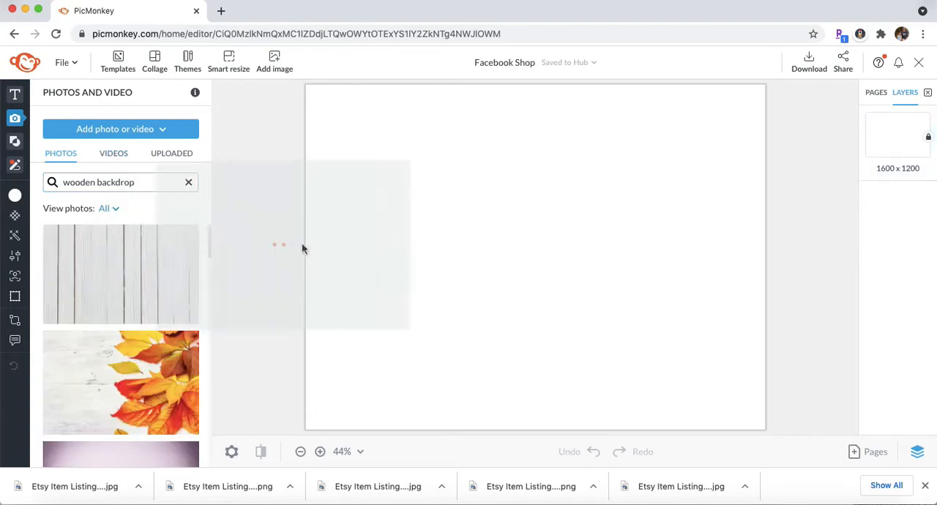
pyautogui.moveTo(120, 275); pyautogui.dragTo(582, 255)
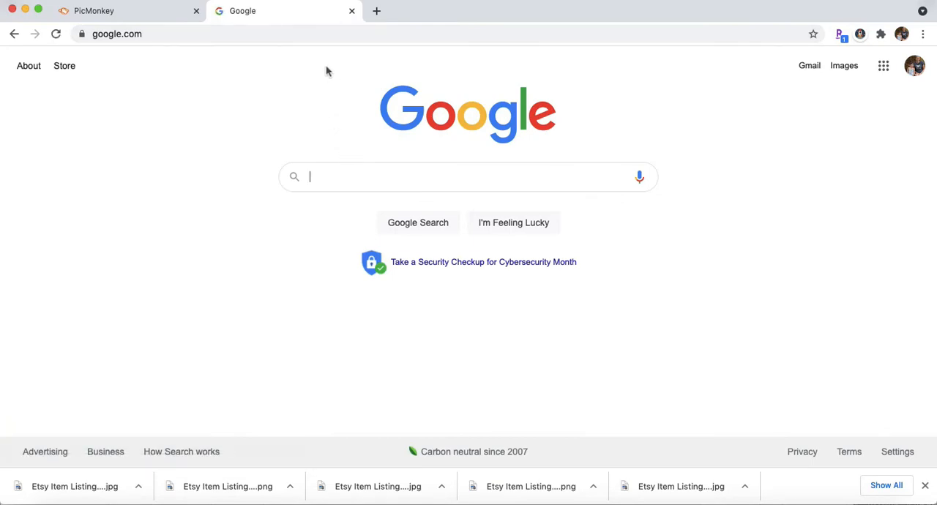
# - Search Google Images for 'hand vector png' and browse the results
pyautogui.write('hand vector png')
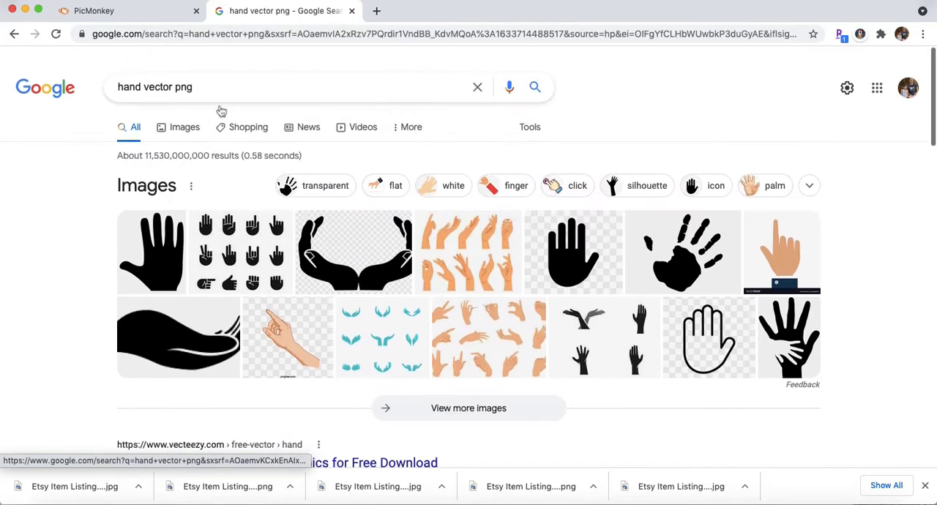
pyautogui.click(185, 126)
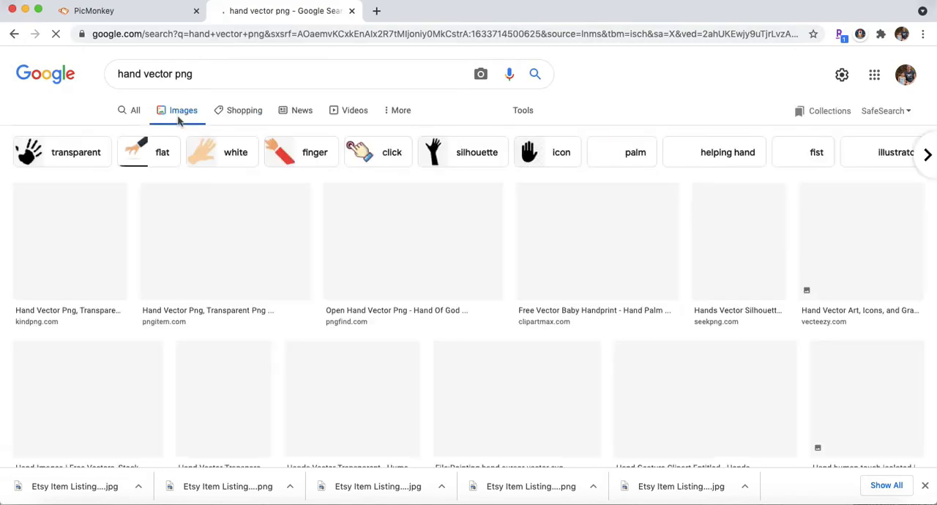
pyautogui.scroll(-3)
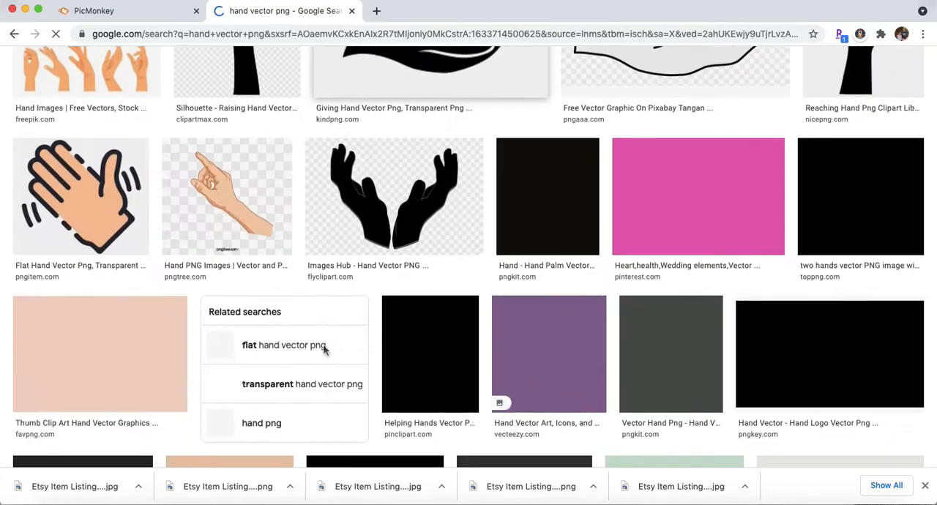
pyautogui.scroll(-3)
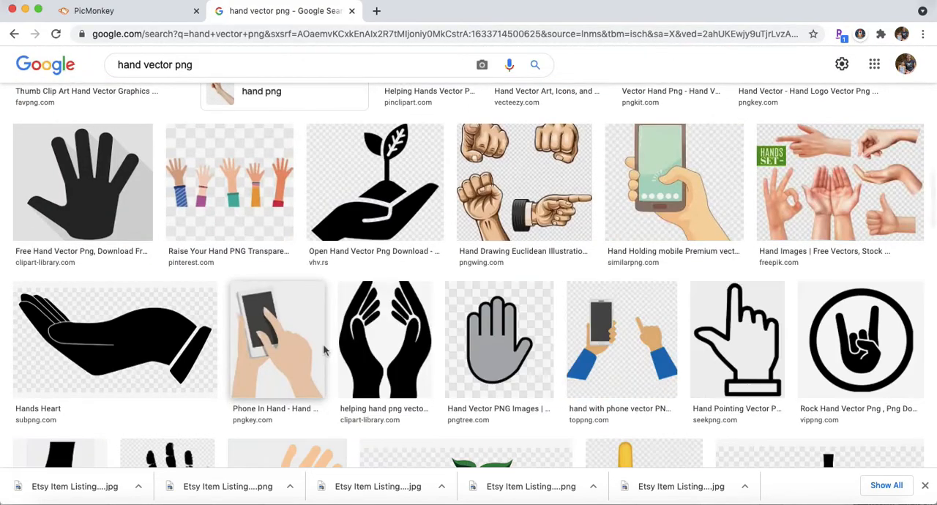
pyautogui.scroll(-3)
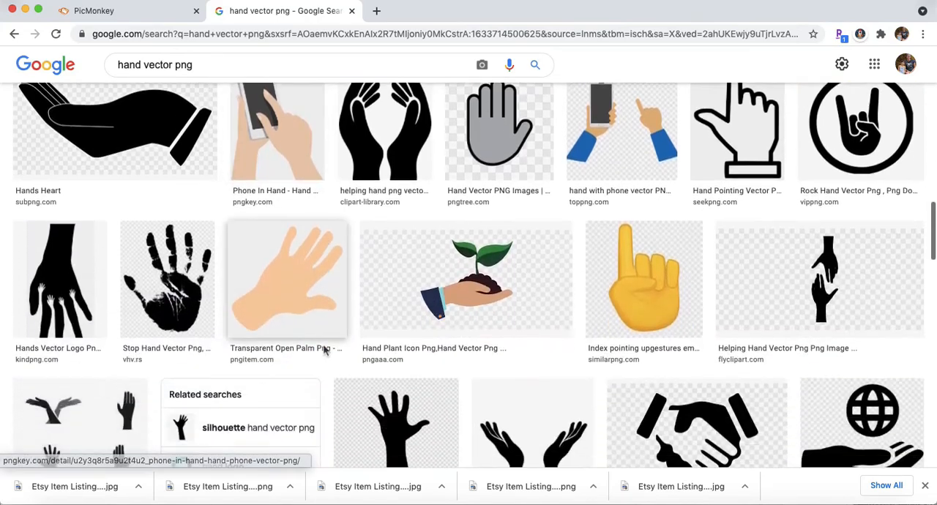
pyautogui.scroll(-3)
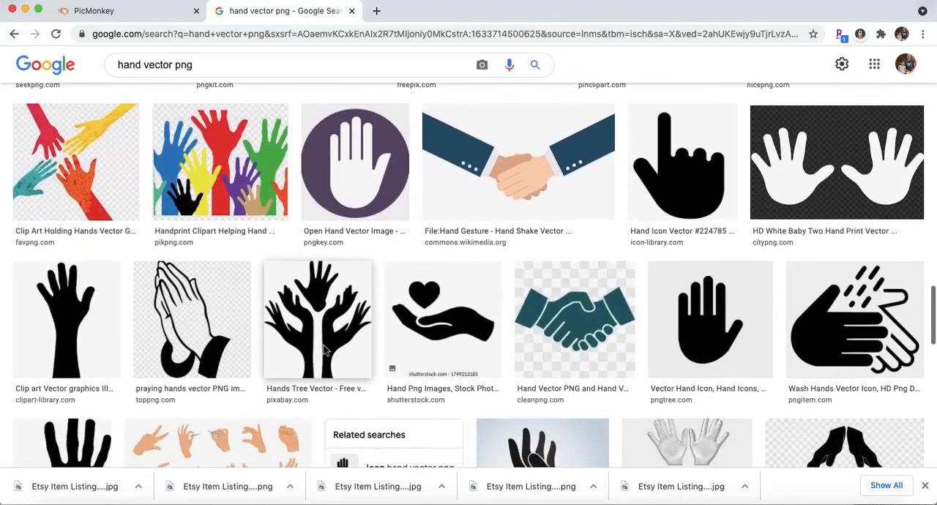
pyautogui.scroll(-3)
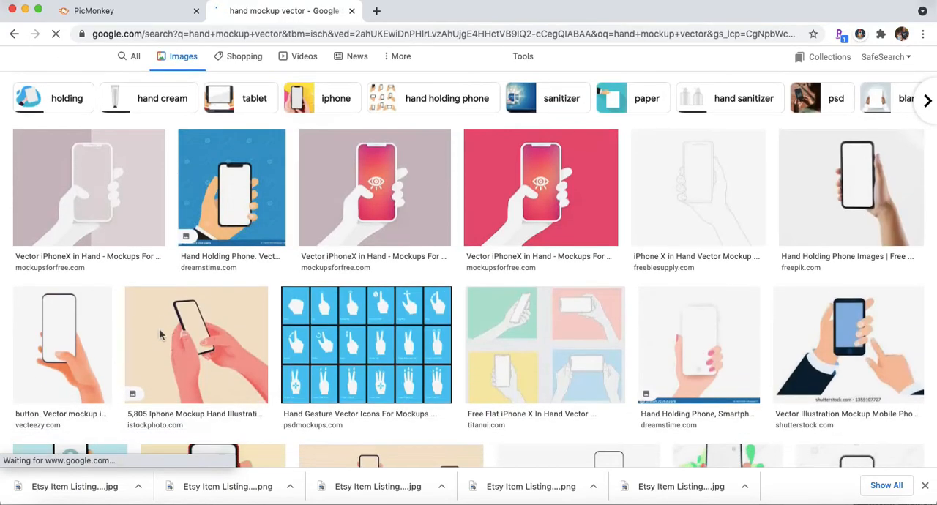
# - Scroll through the Google image results for 'hand mockup vector'
pyautogui.scroll(-3)
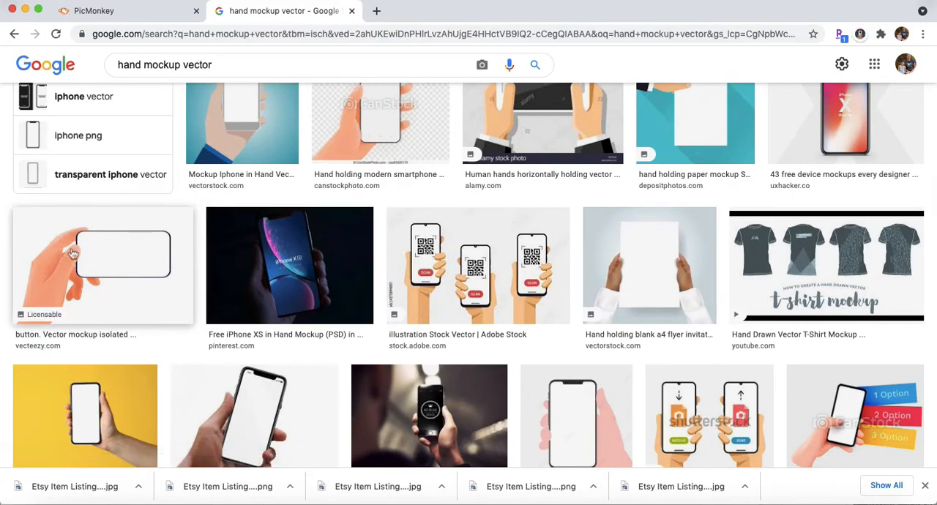
pyautogui.scroll(-3)
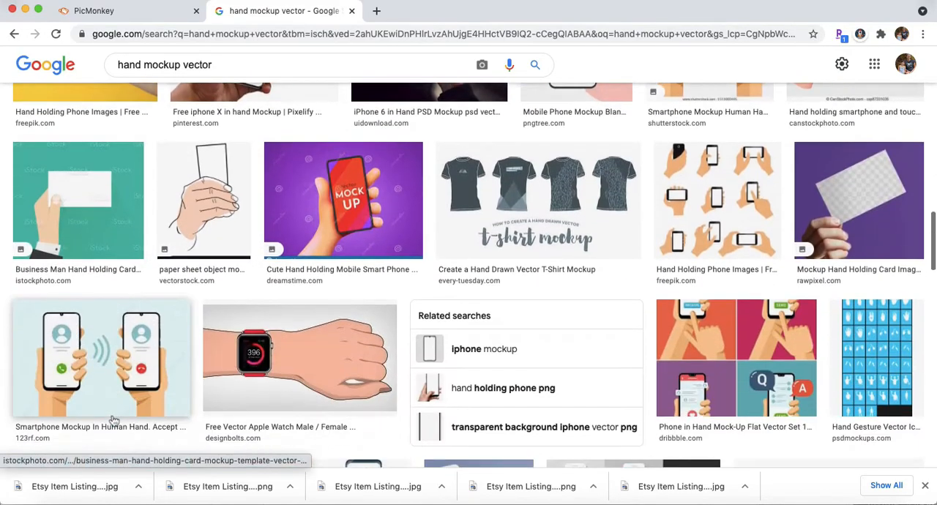
pyautogui.scroll(-3)
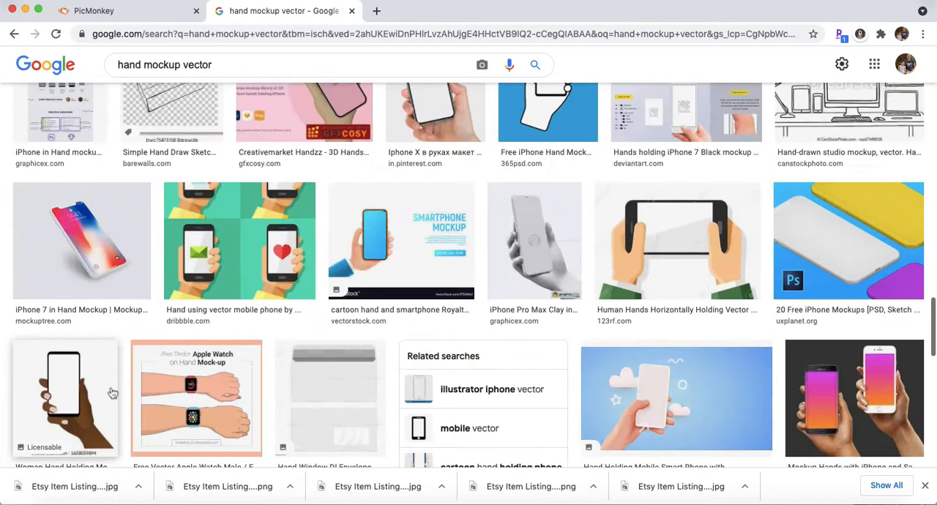
pyautogui.scroll(-3)
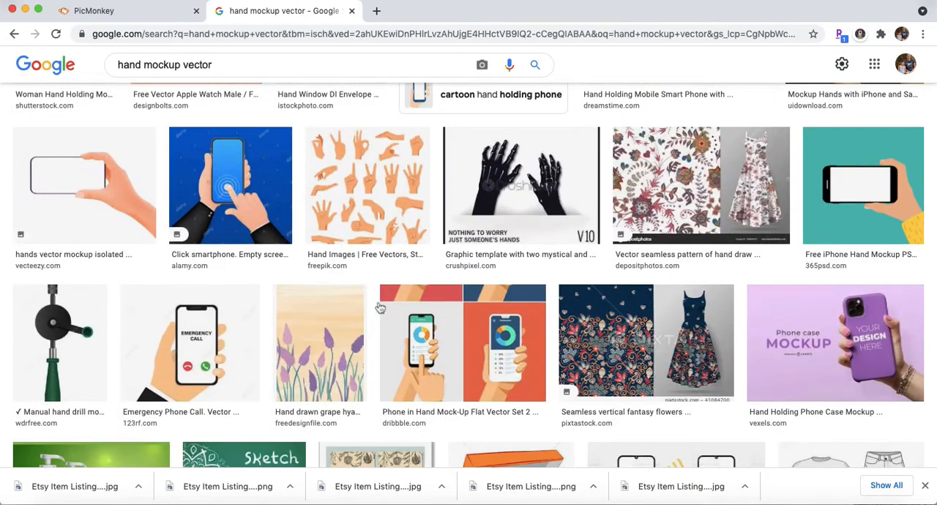
pyautogui.moveTo(332, 233)
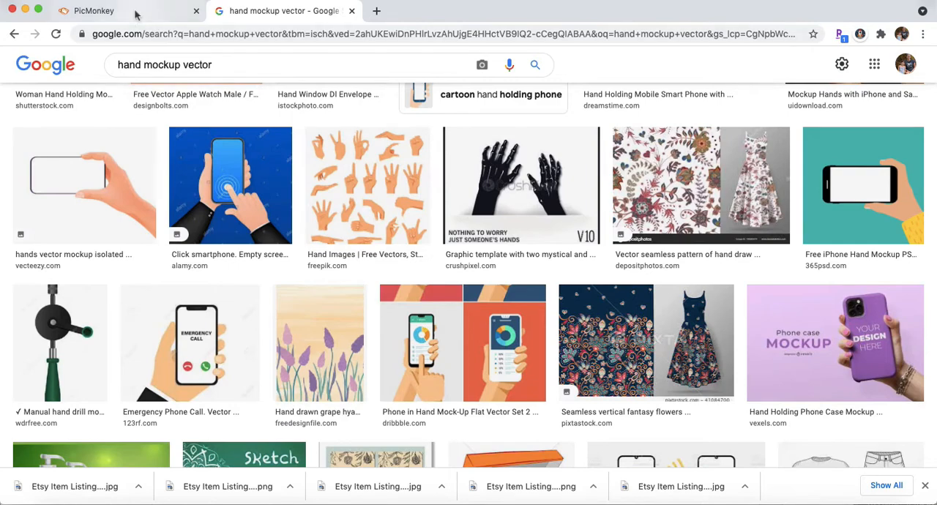
# - Upload the transparent hand PNG from the Downloads sticker mockup hand folder into PicMonkey
pyautogui.click(95, 11)
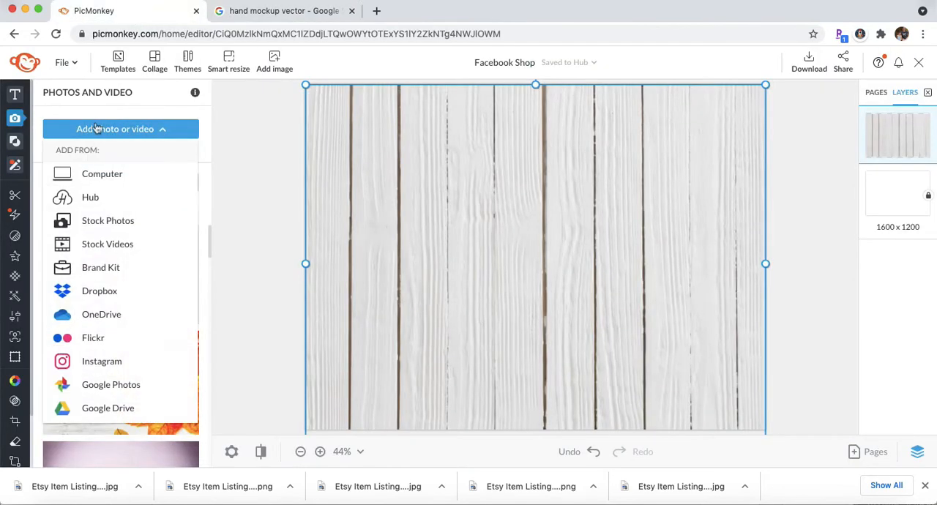
pyautogui.click(102, 173)
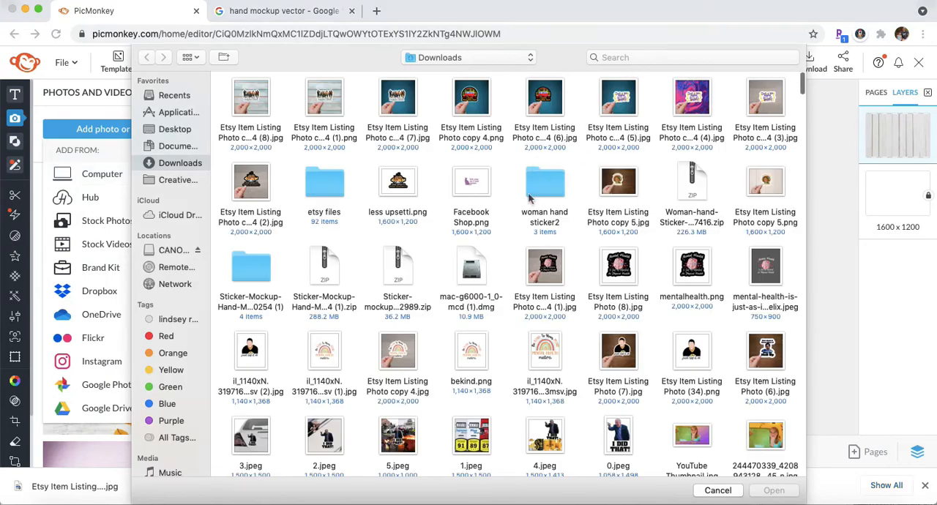
pyautogui.doubleClick(545, 182)
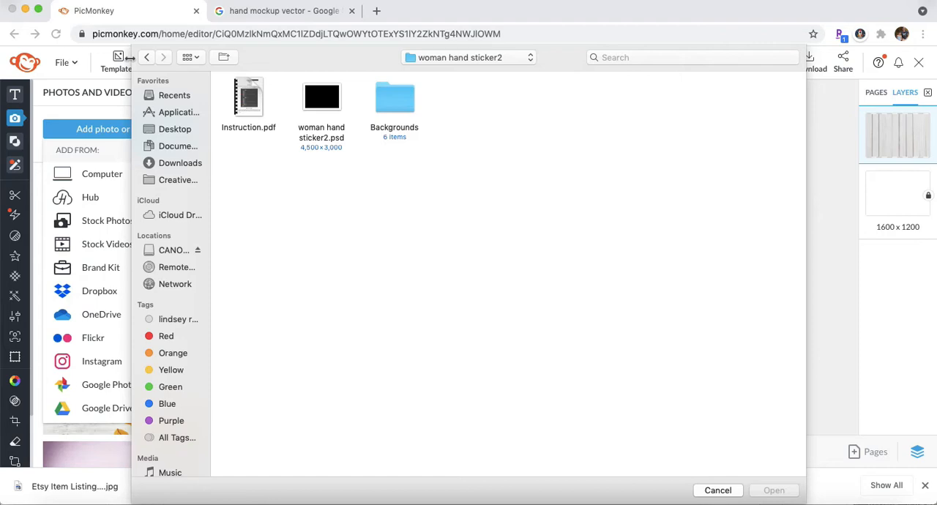
pyautogui.click(180, 163)
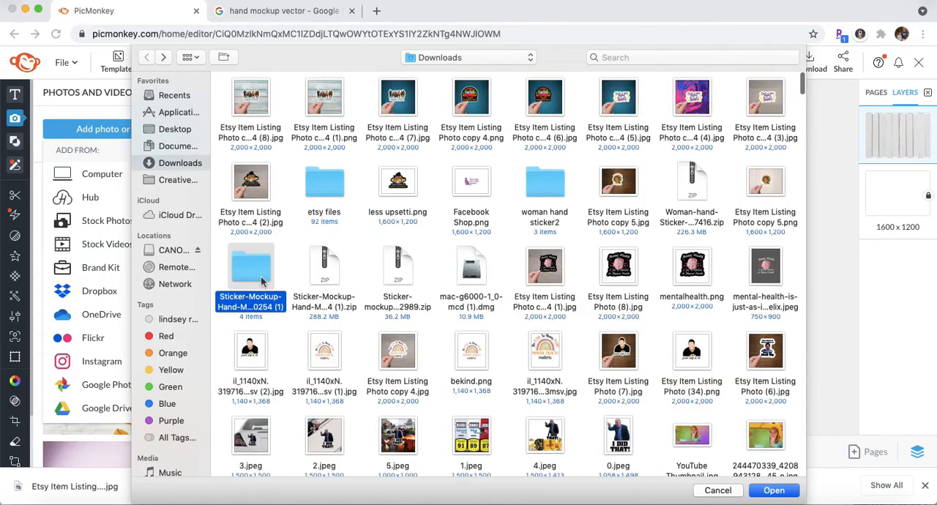
pyautogui.doubleClick(251, 266)
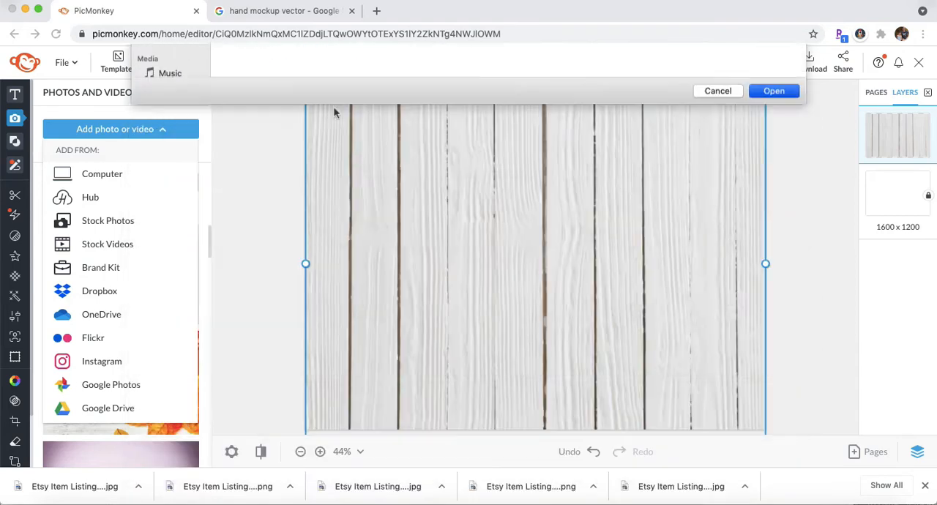
pyautogui.click(773, 91)
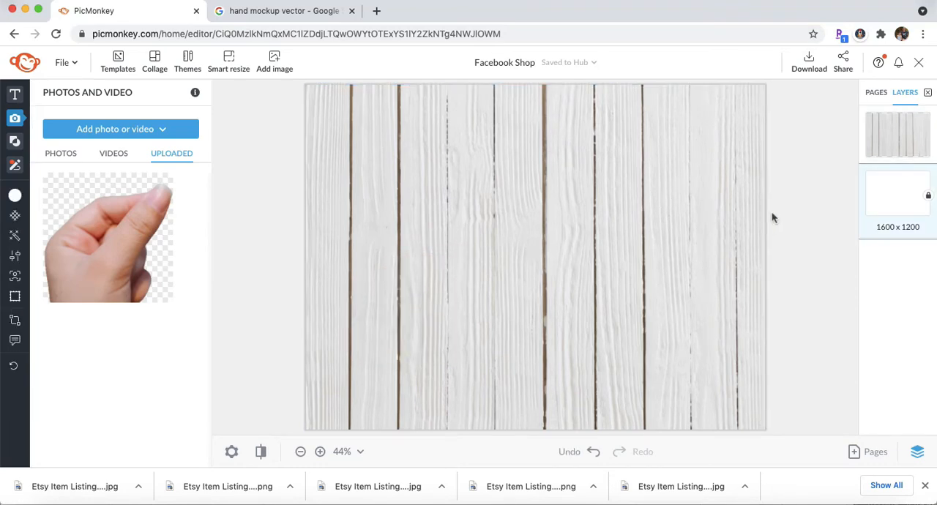
pyautogui.moveTo(814, 290)
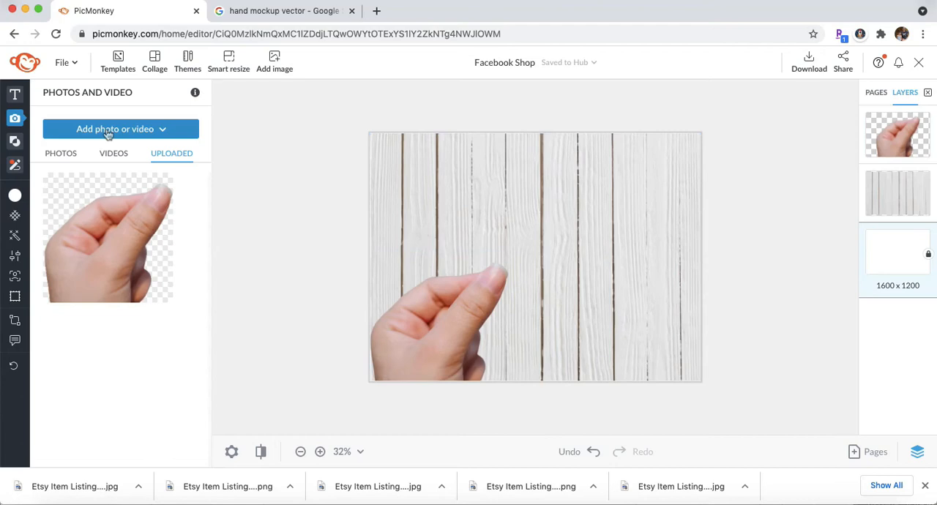
# - Upload honeyishrunk.png from Downloads > etsy files into the uploaded photos
pyautogui.click(108, 129)
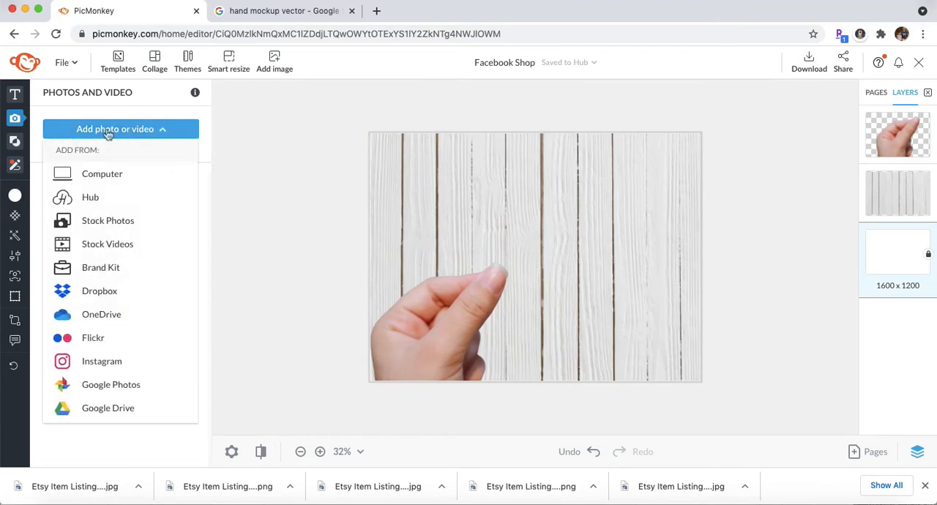
pyautogui.moveTo(88, 172)
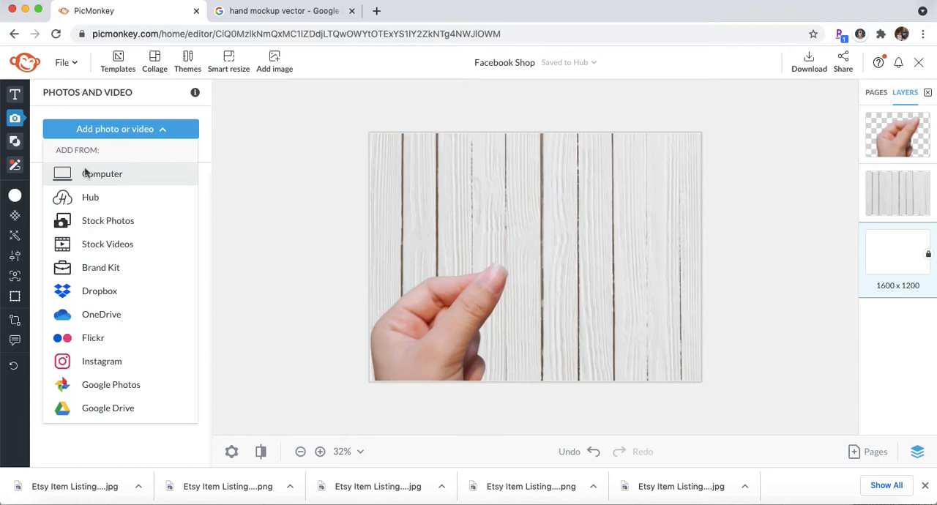
pyautogui.click(101, 173)
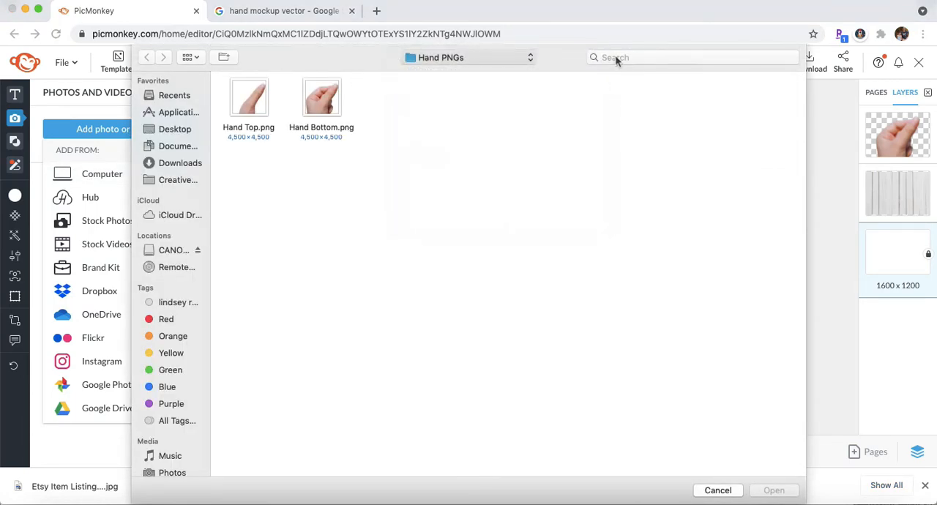
pyautogui.click(179, 162)
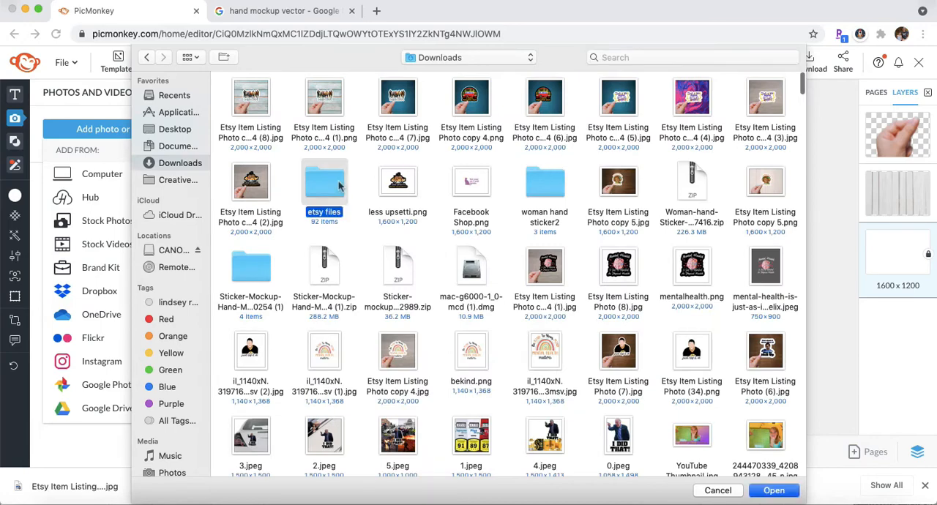
pyautogui.doubleClick(324, 182)
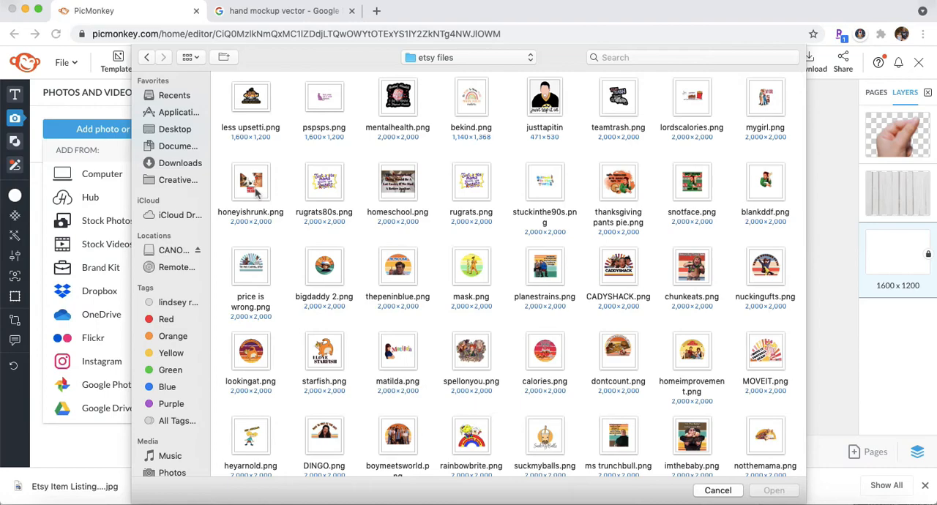
pyautogui.click(779, 490)
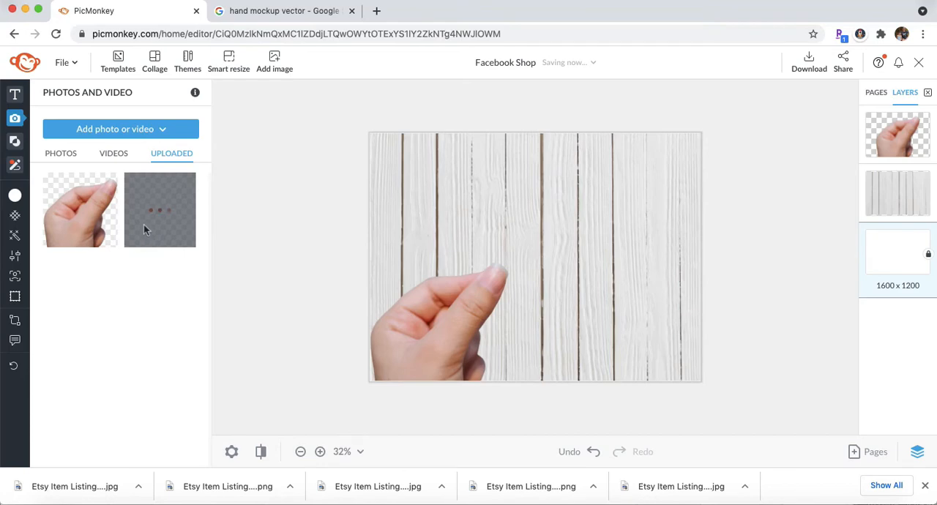
pyautogui.moveTo(153, 245)
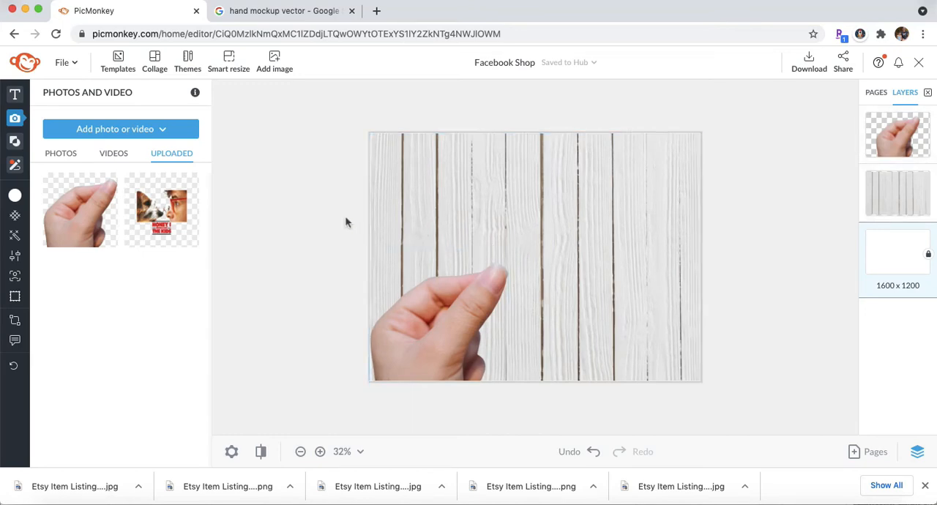
# - Place the sticker above the hand's fingertips with a white outline of thickness 36
pyautogui.click(161, 210)
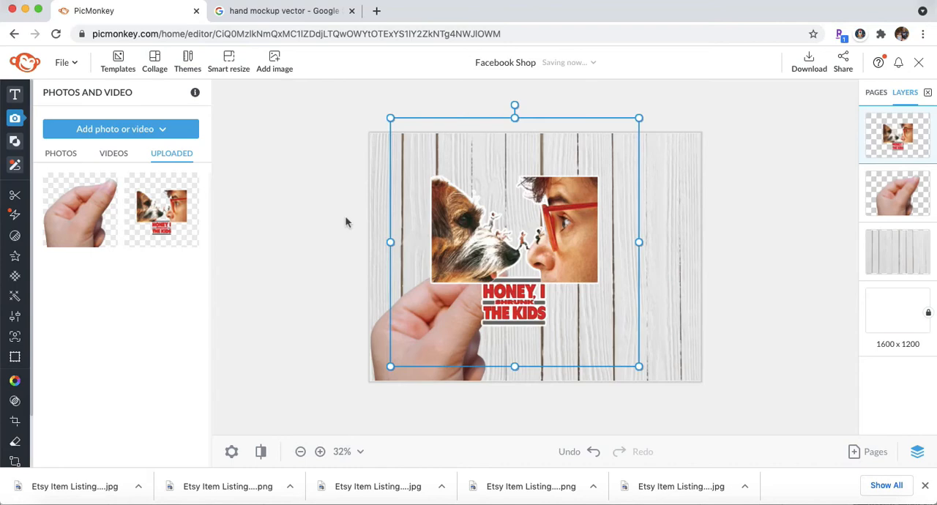
pyautogui.moveTo(514, 232); pyautogui.dragTo(555, 271)
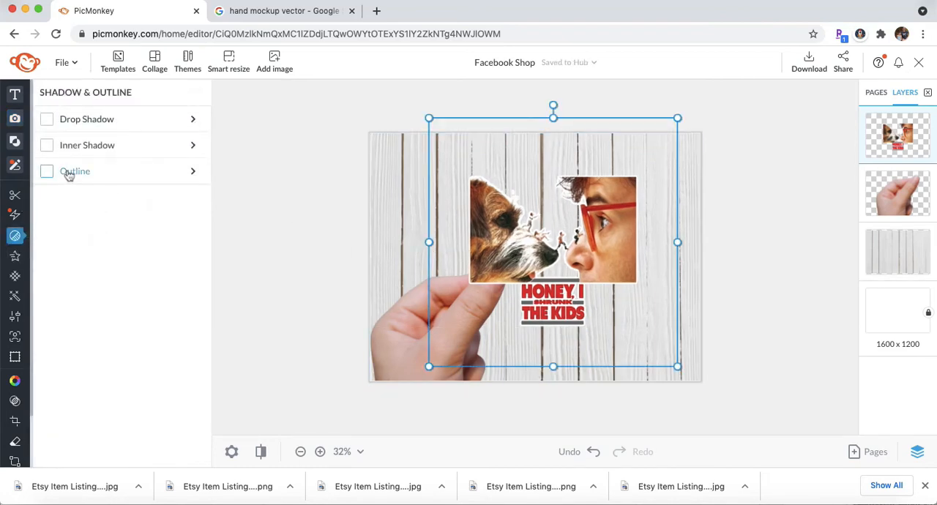
pyautogui.click(47, 170)
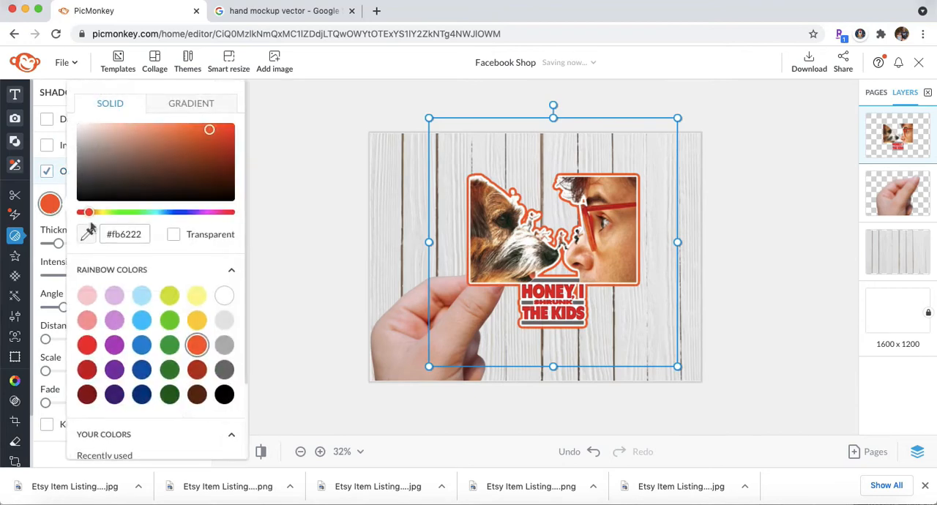
pyautogui.click(224, 298)
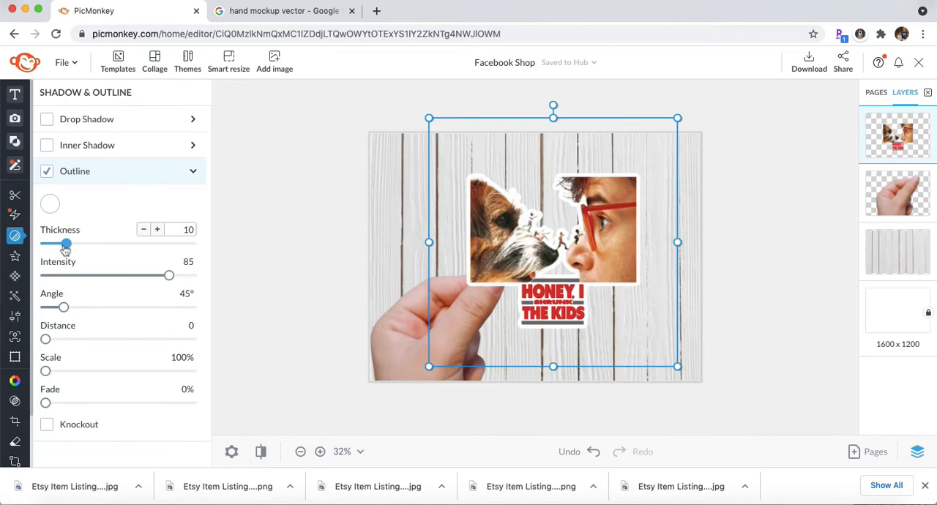
pyautogui.moveTo(68, 243); pyautogui.dragTo(93, 243)
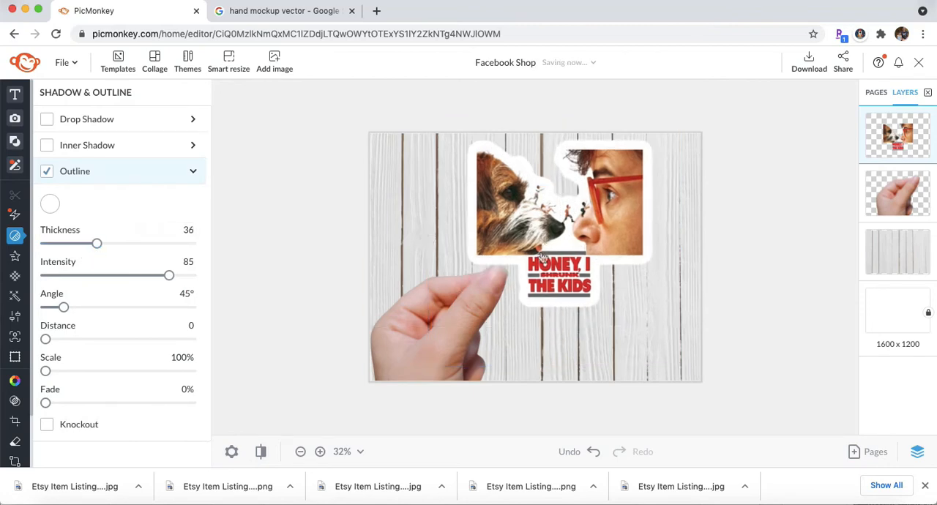
pyautogui.click(557, 220)
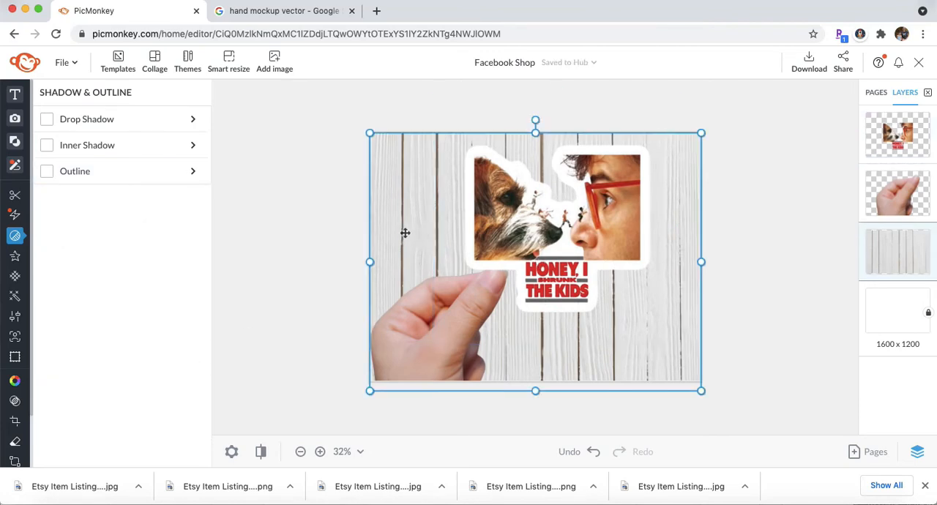
# - Crop the sticker and select it to move its layer behind the hand
pyautogui.click(48, 171)
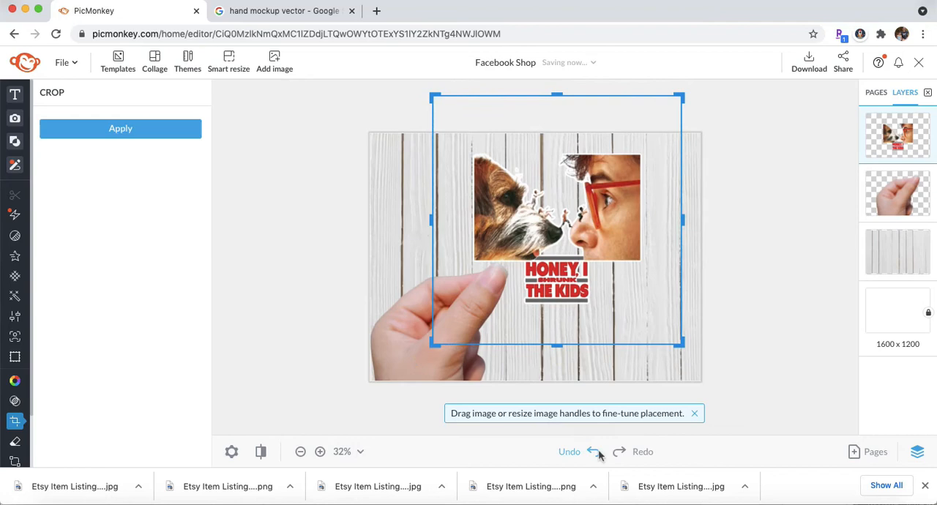
pyautogui.moveTo(145, 133)
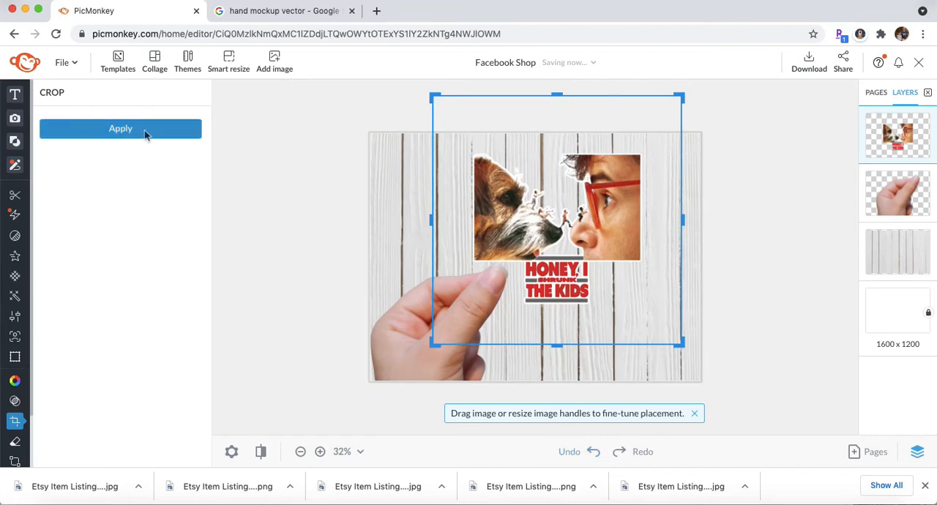
pyautogui.click(120, 128)
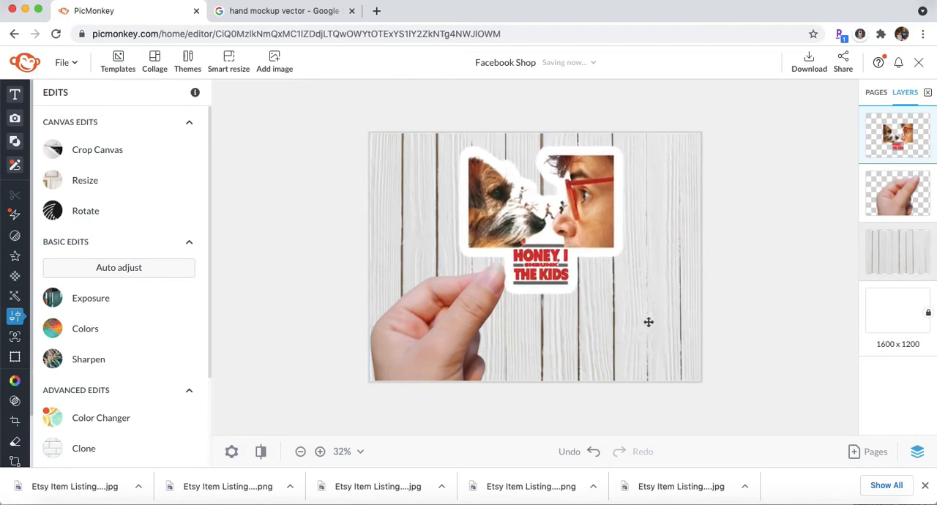
pyautogui.click(547, 252)
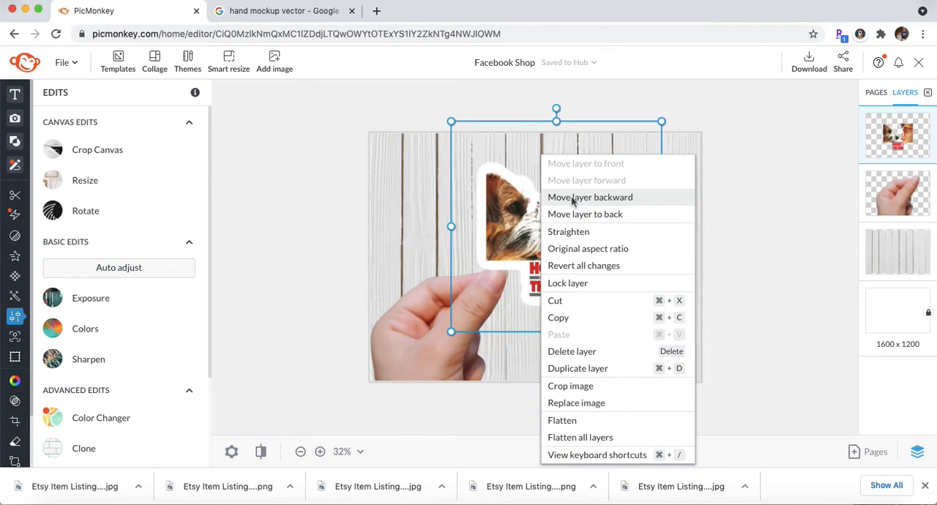
pyautogui.moveTo(568, 213)
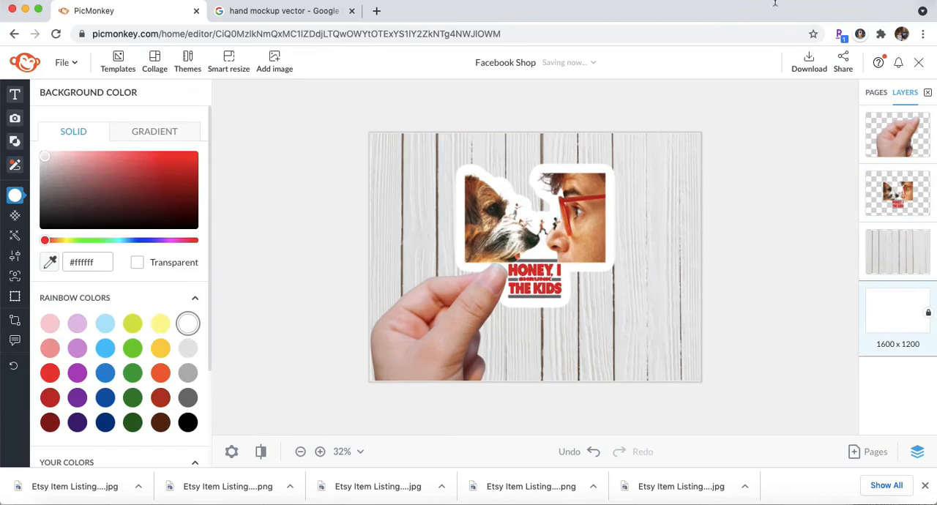
# - Download the mockup at print quality as Facebook Shop.jpg
pyautogui.click(808, 61)
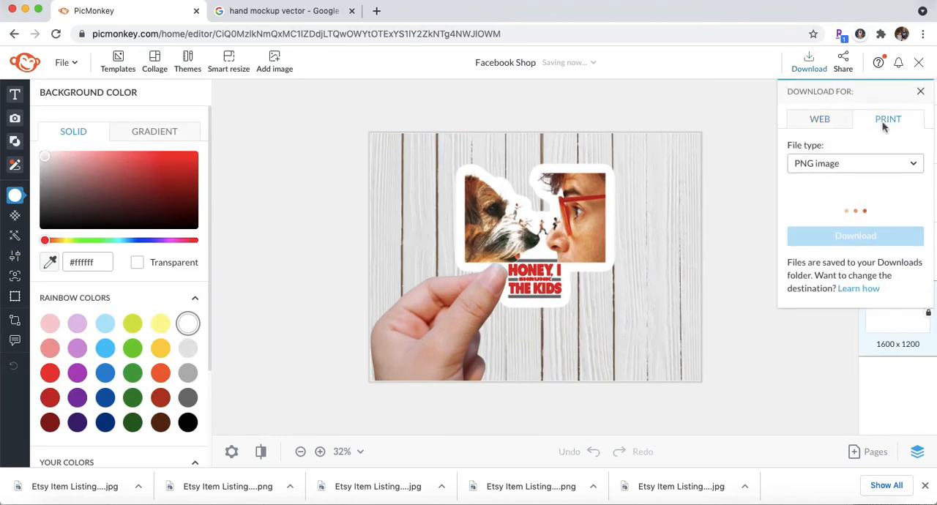
pyautogui.click(855, 164)
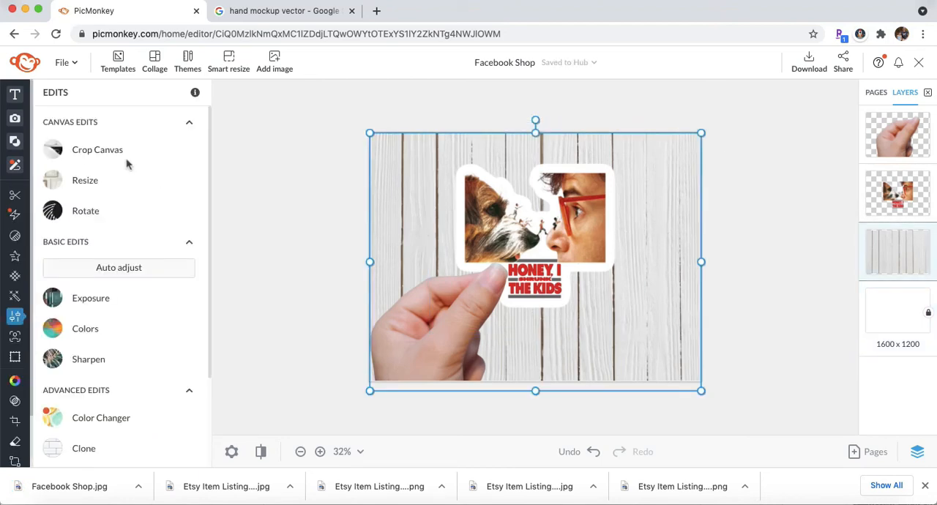
pyautogui.moveTo(878, 259)
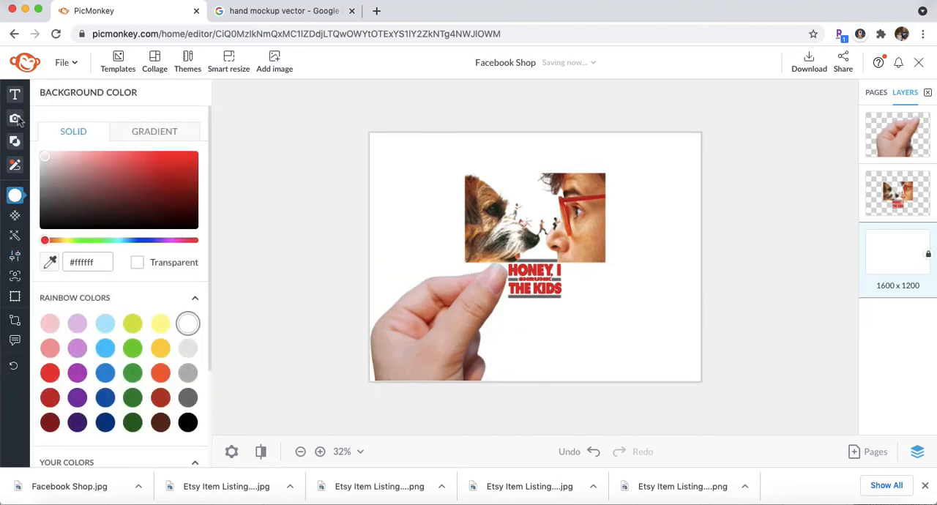
# - Search stock photos for 'backdrop' to find a blurred green foliage background
pyautogui.click(15, 118)
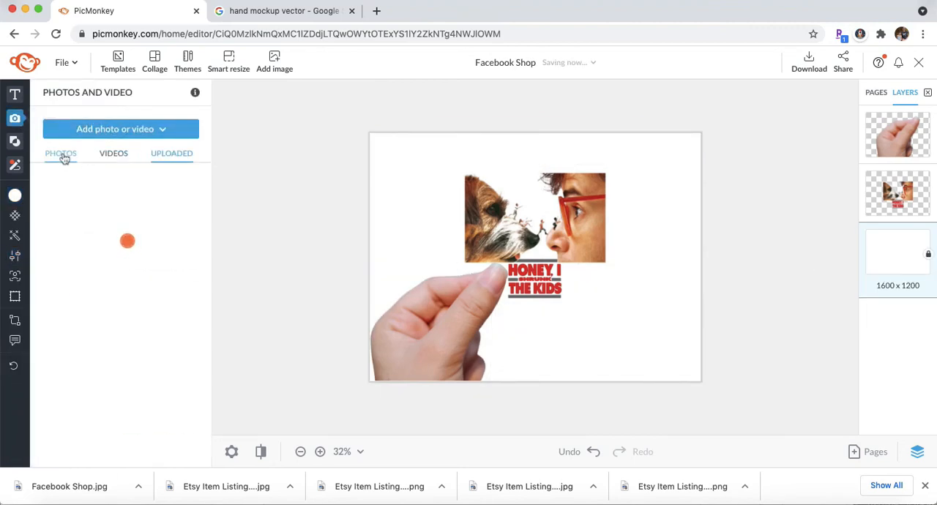
pyautogui.write('back')
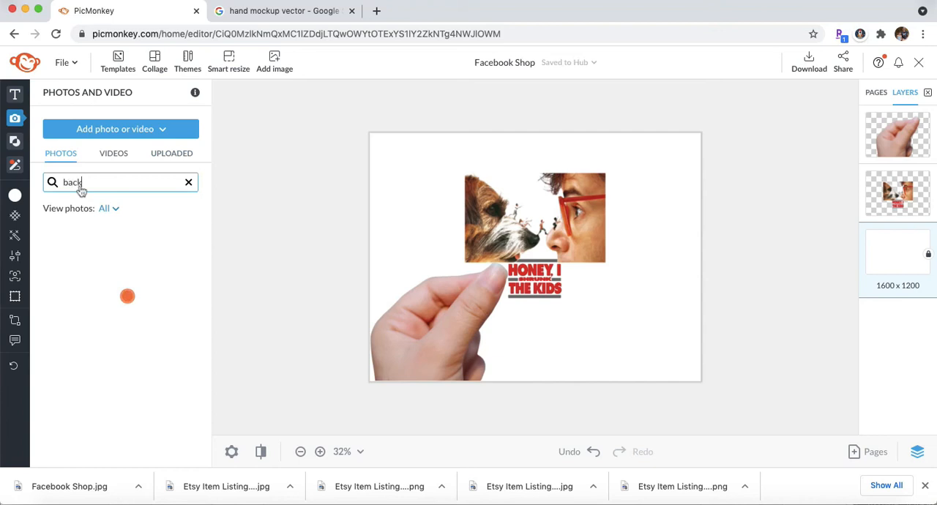
pyautogui.write('drop')
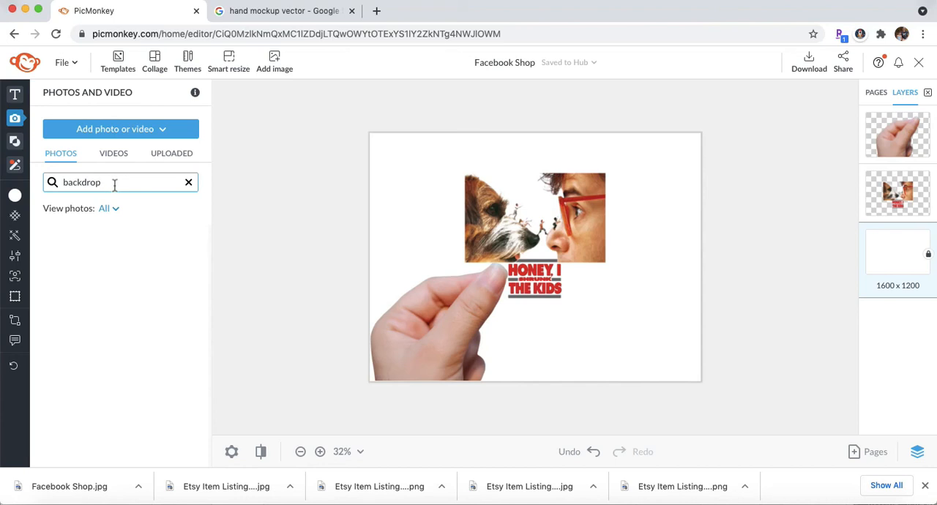
pyautogui.moveTo(118, 223)
pyautogui.write('ground')
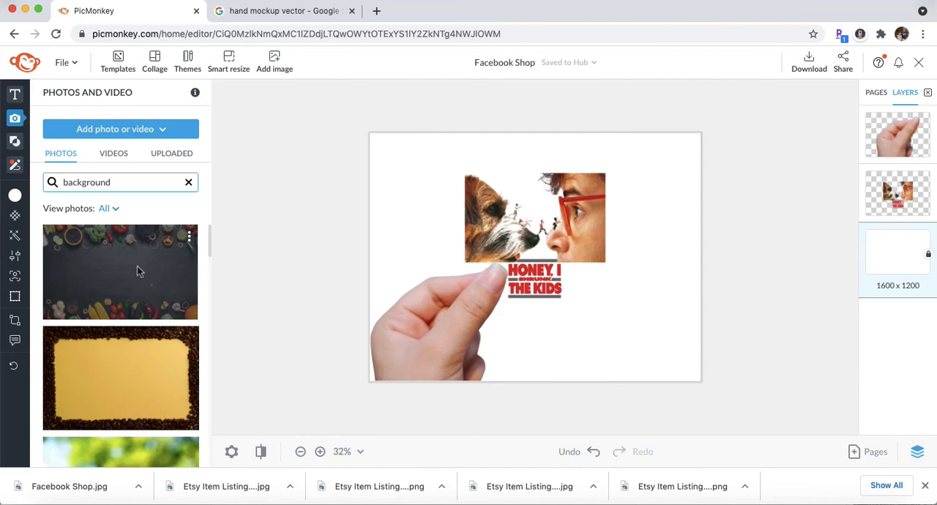
pyautogui.scroll(-3)
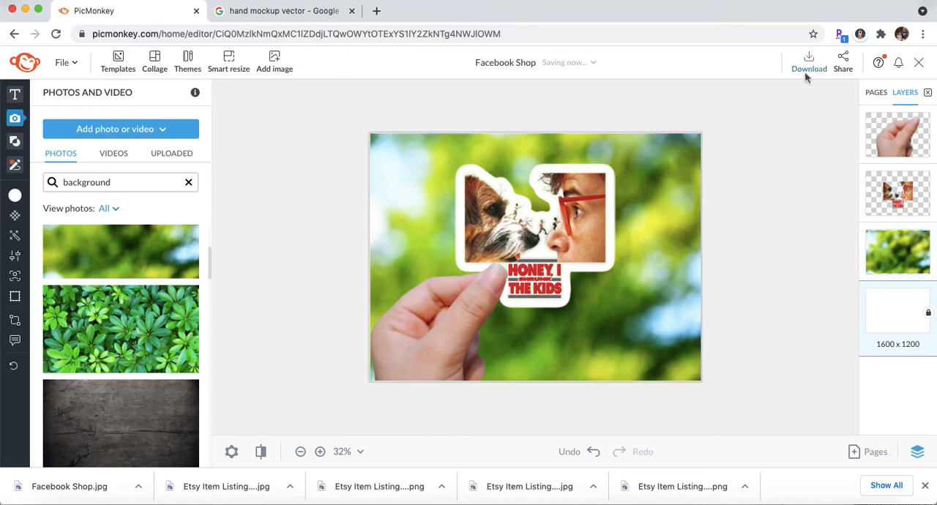
# - Download the leafy-background hand-and-sticker mockup at Print quality
pyautogui.click(808, 58)
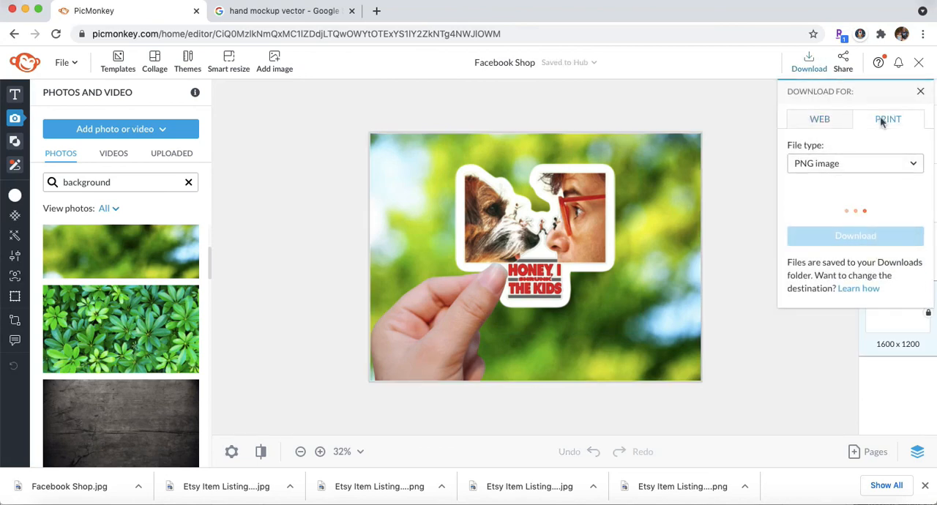
pyautogui.click(887, 118)
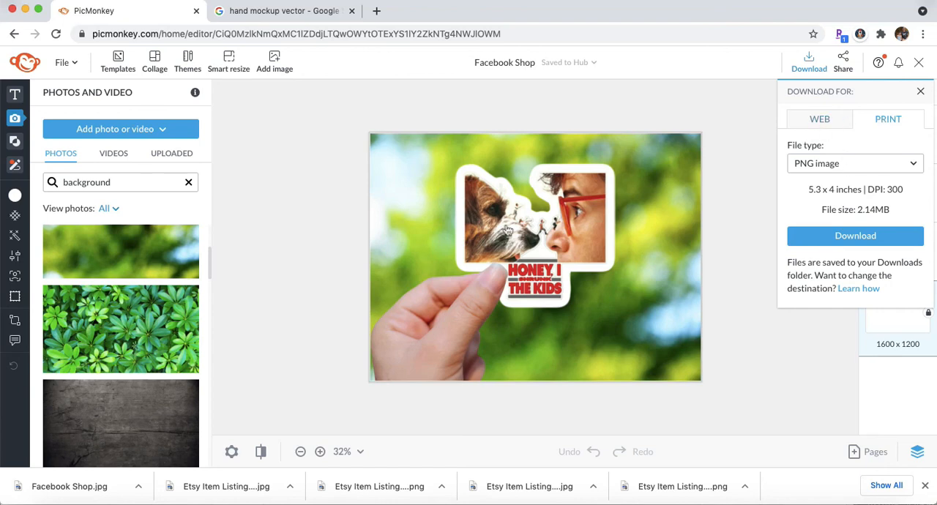
pyautogui.click(855, 164)
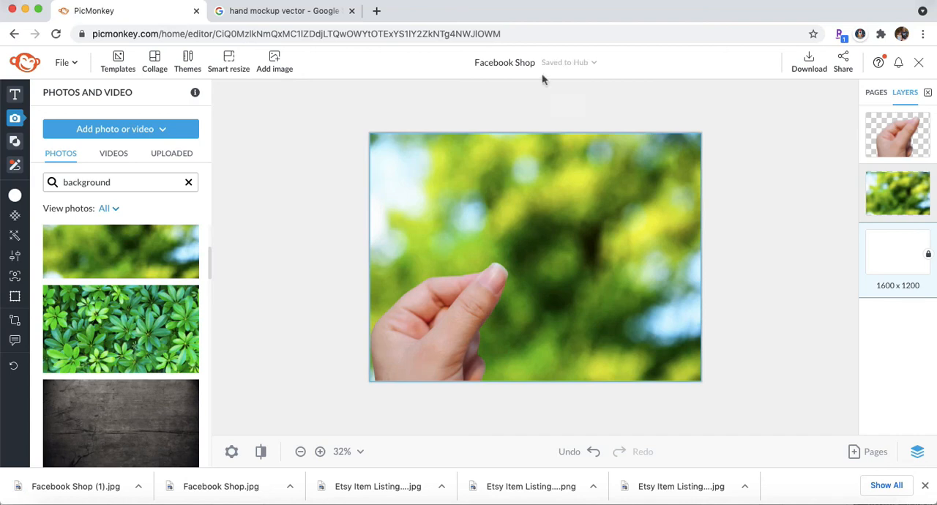
pyautogui.moveTo(565, 226)
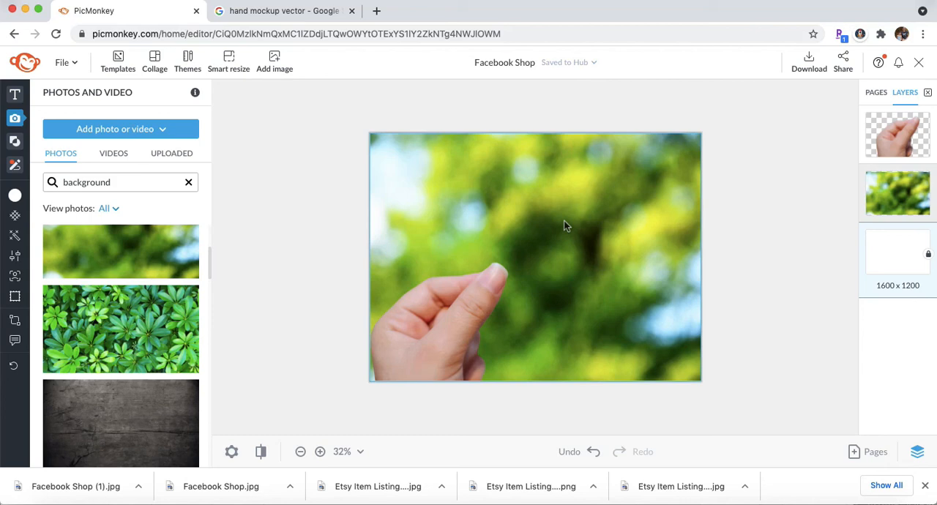